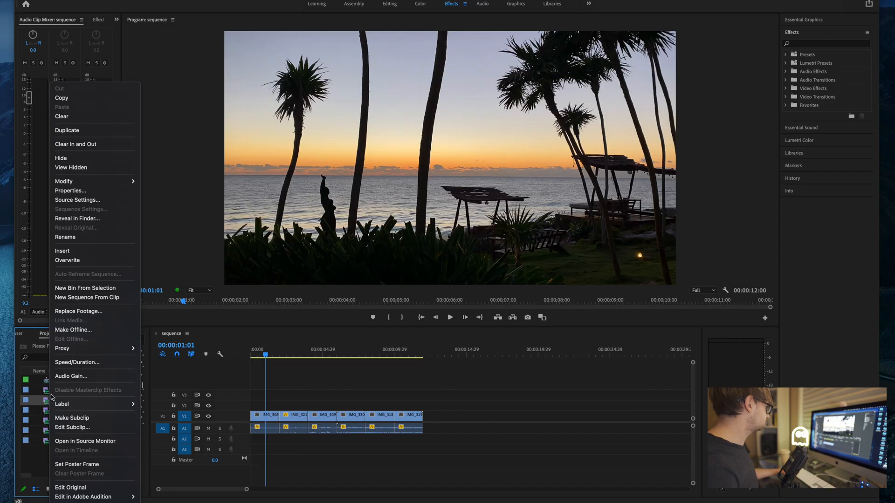
Replace IMG_3097.MOV's source with IMG_3097.mp4 from the Transcoded folder
left_click(79, 310)
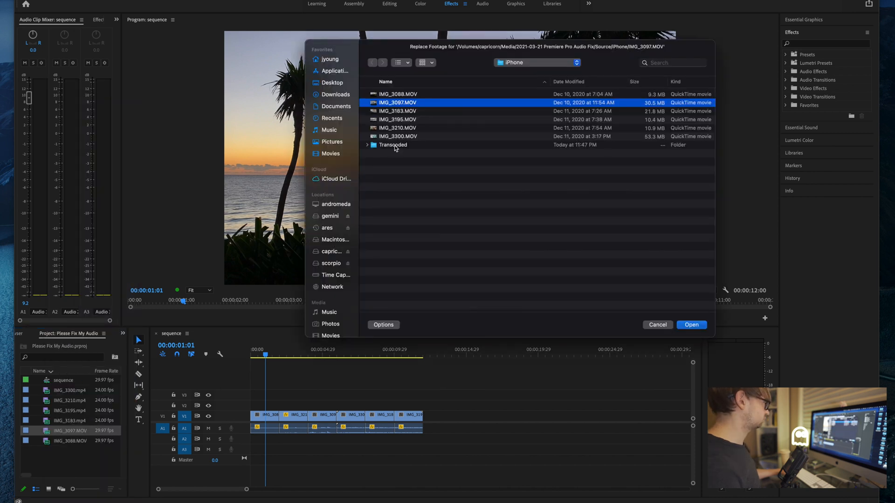
double_click(392, 144)
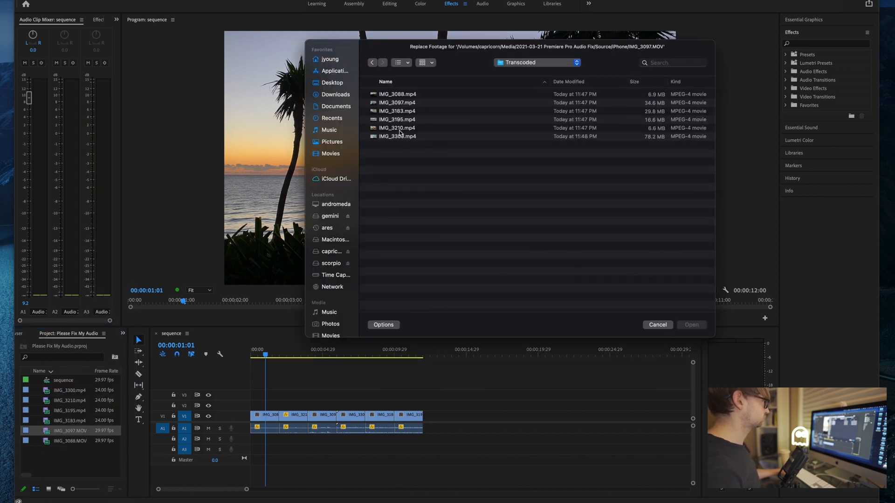
left_click(691, 325)
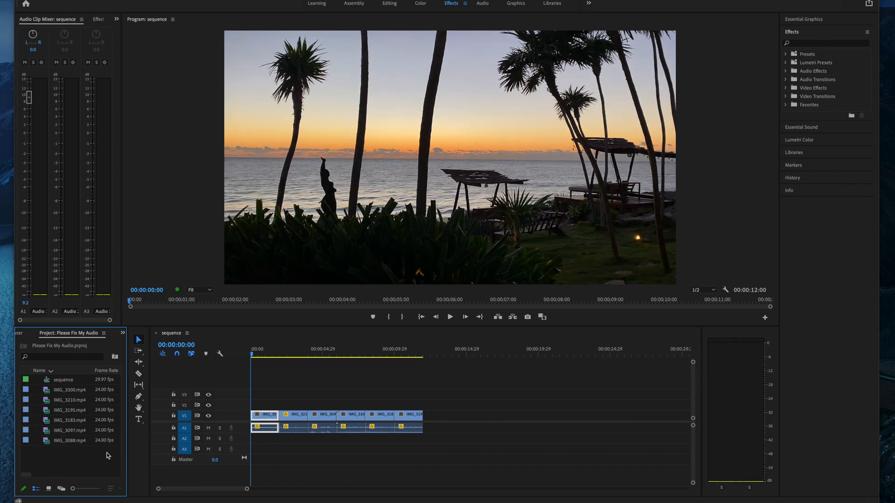
mouse_move(195, 382)
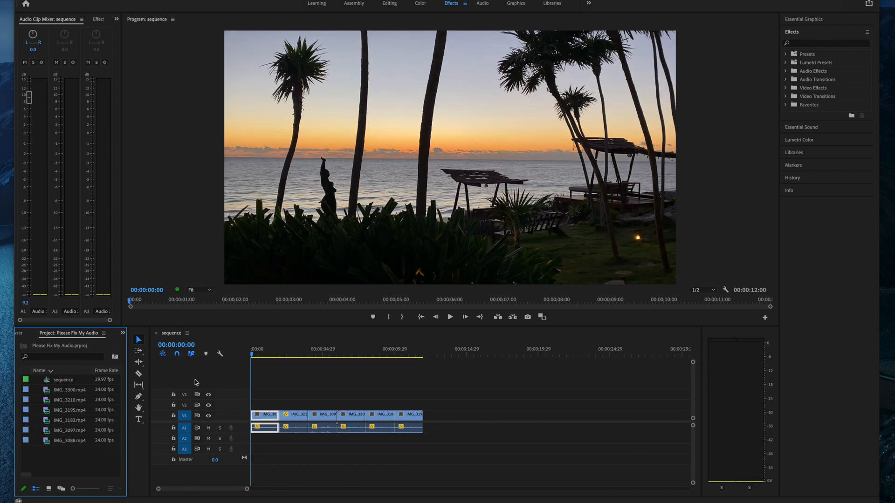
Play the sequence from the Timeline so audio registers on the meters
left_click(449, 317)
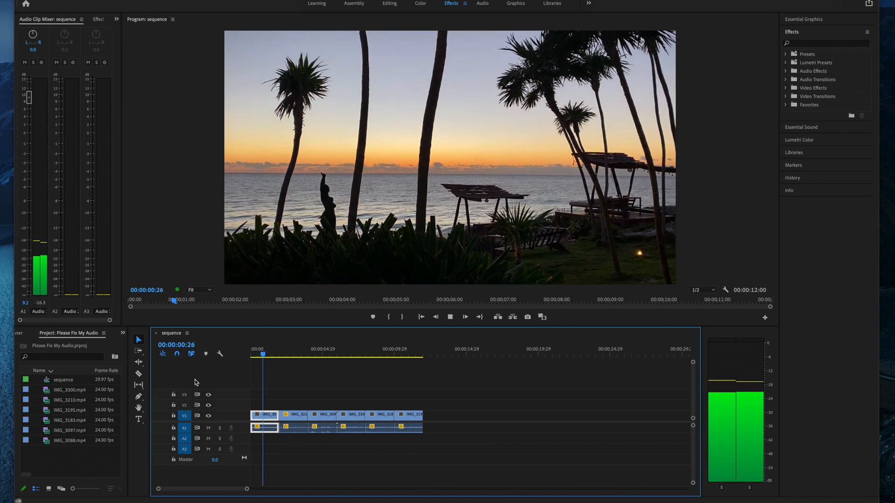